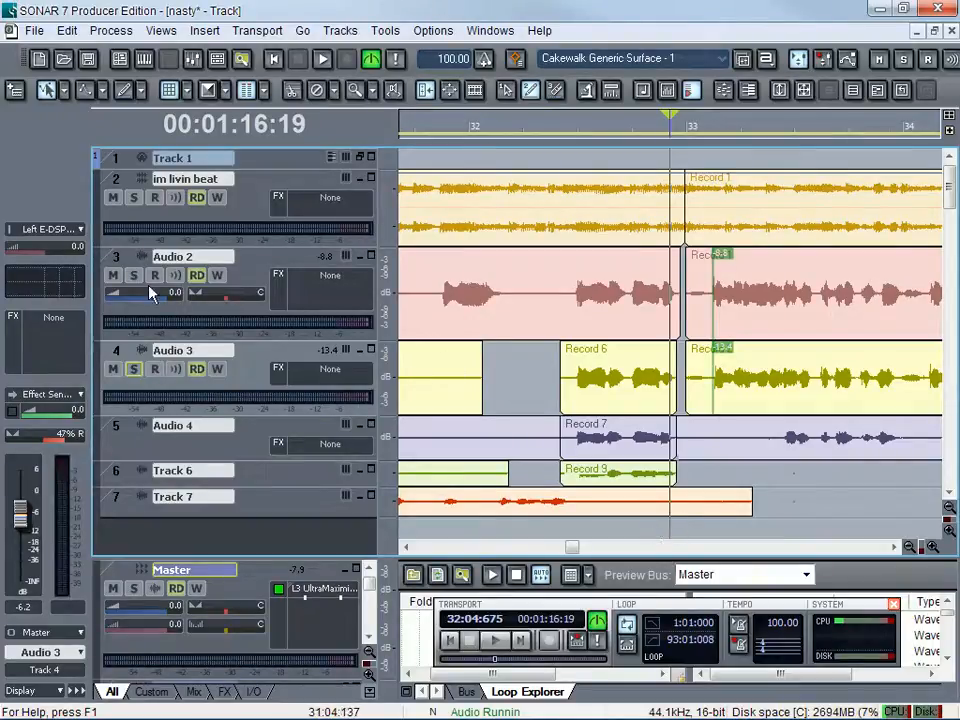
Zoom in on the Audio 2 and Audio 3 vocal takes around the word to cut
{"action": "left_click", "coordinate": [134, 276]}
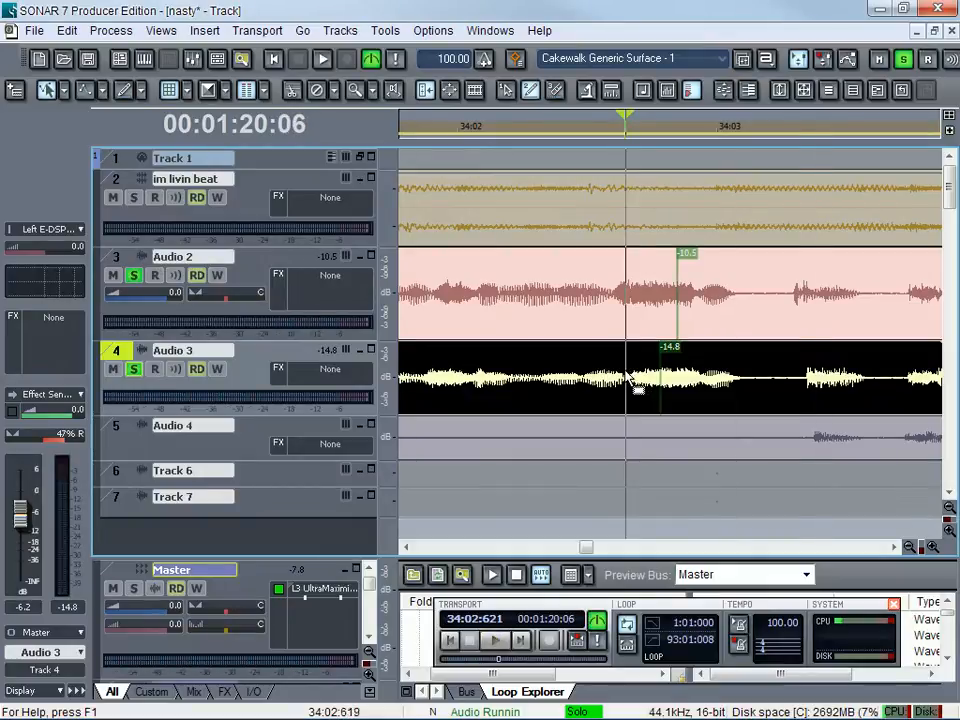
{"action": "mouse_move", "coordinate": [638, 396]}
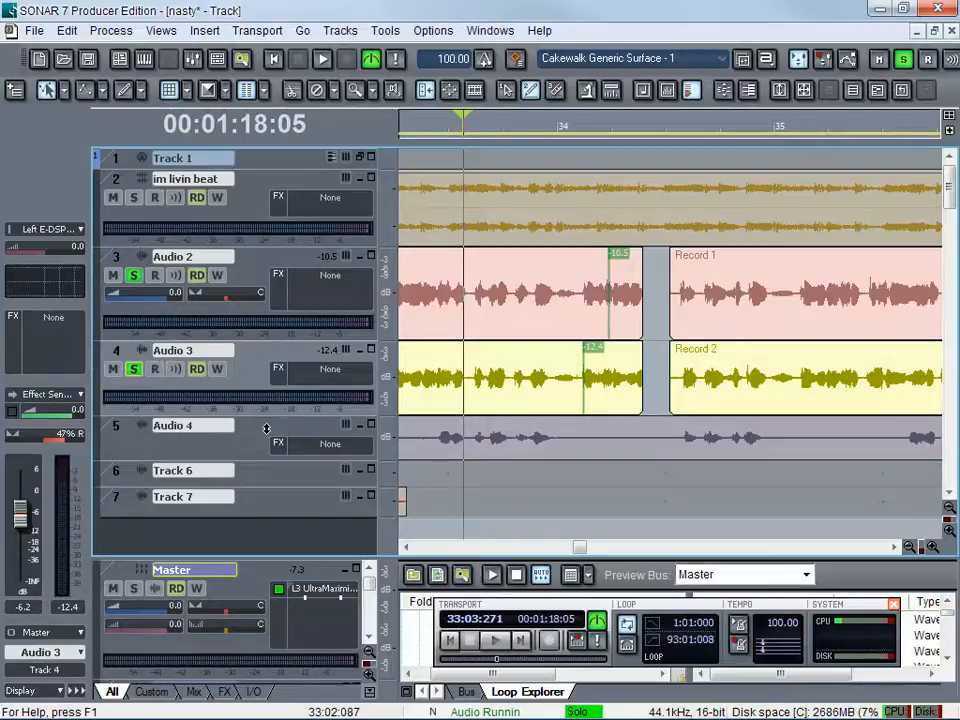
Insert a new audio track and drop a Loop Explorer sound effect into the vocal gap on Track 5
{"action": "left_click", "coordinate": [132, 368]}
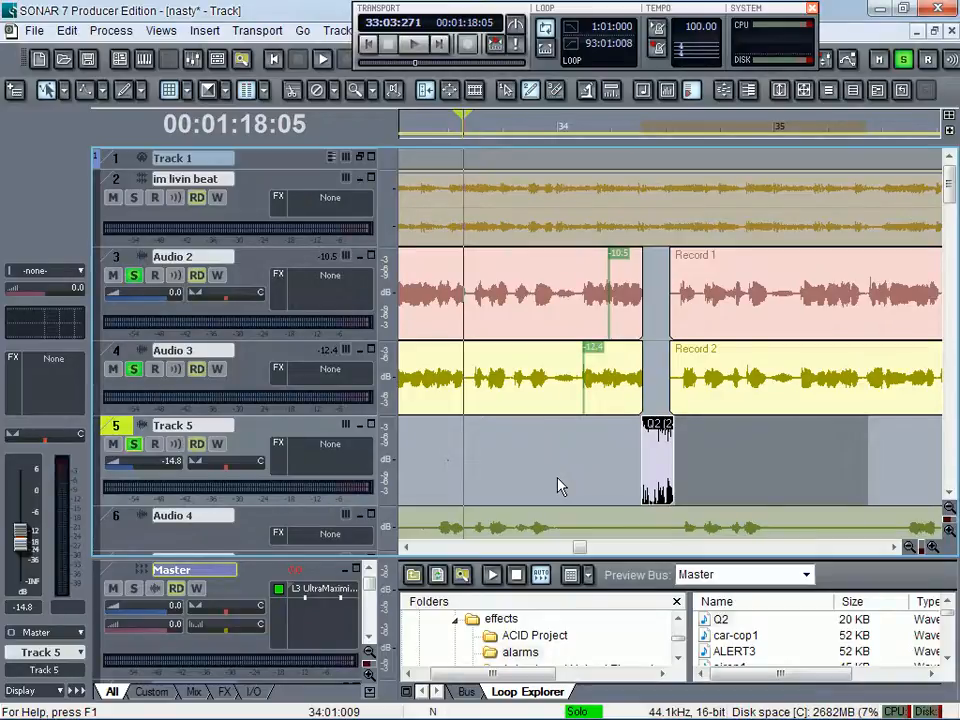
{"action": "left_click", "coordinate": [412, 44]}
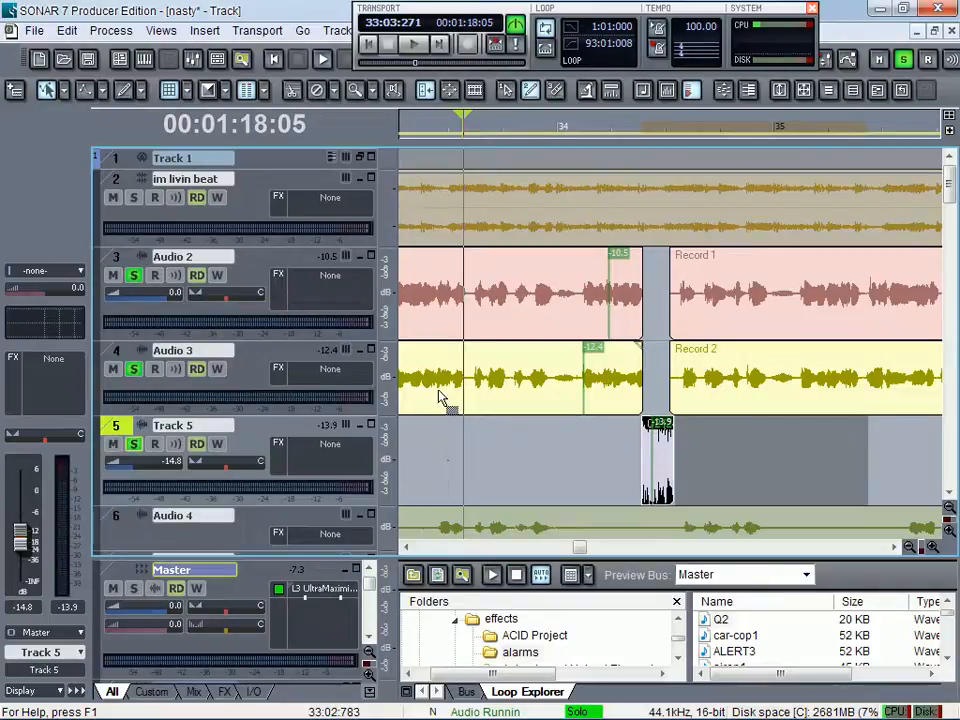
{"action": "mouse_move", "coordinate": [448, 400]}
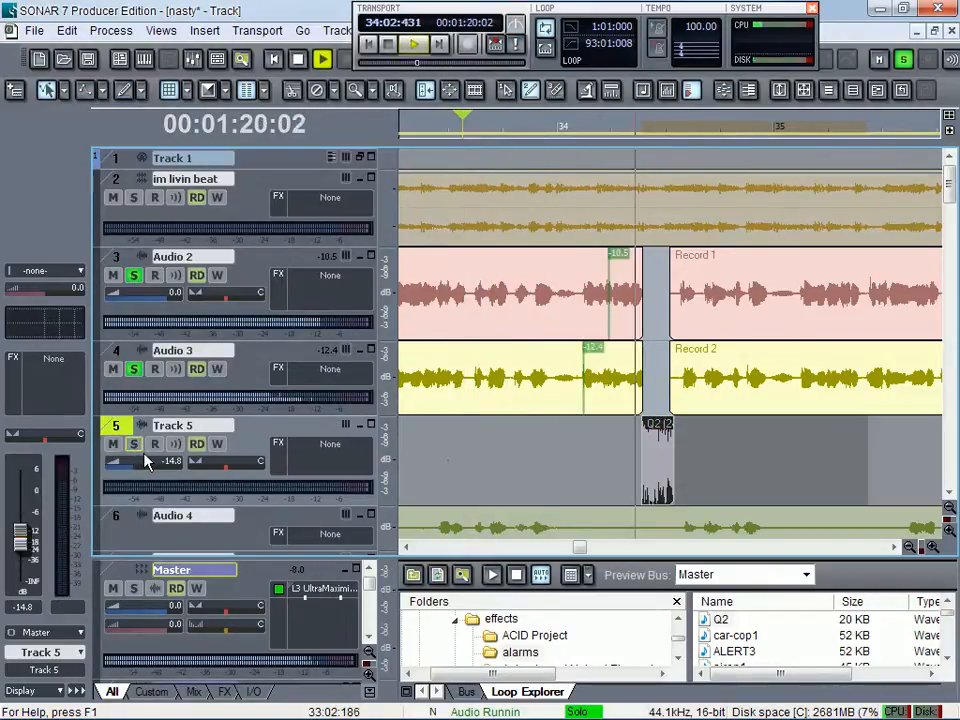
{"action": "left_click", "coordinate": [438, 44]}
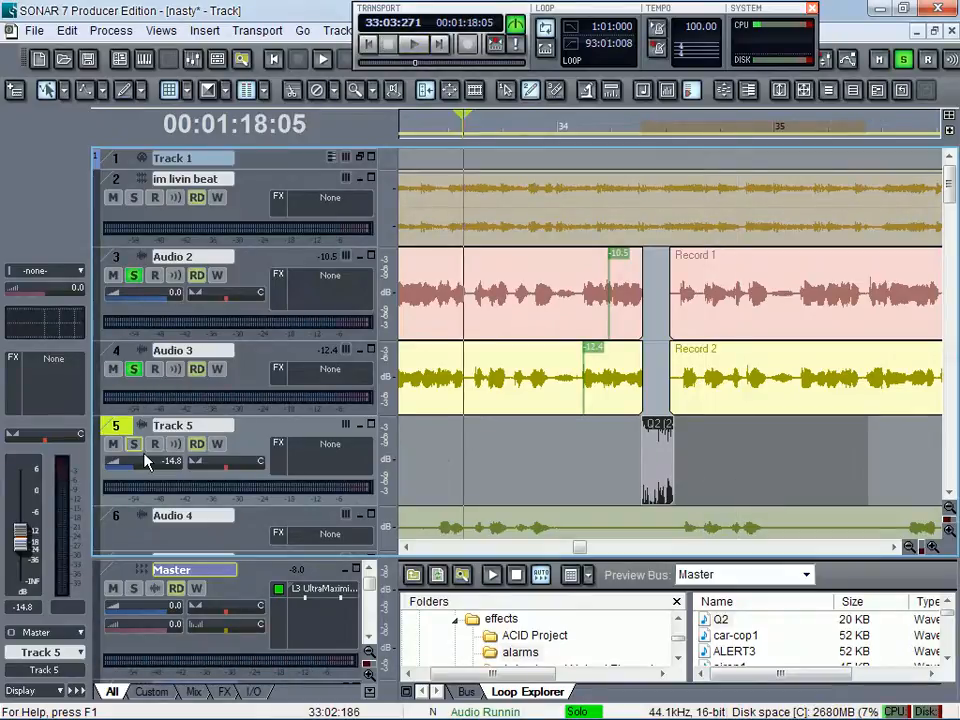
{"action": "left_click", "coordinate": [412, 58]}
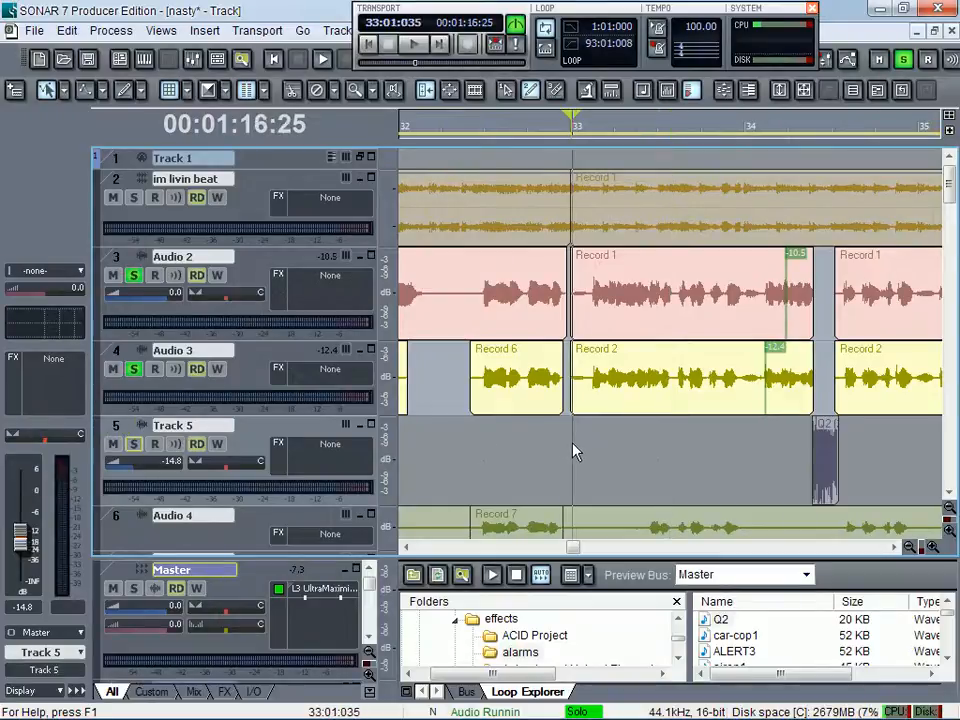
{"action": "left_click", "coordinate": [412, 44]}
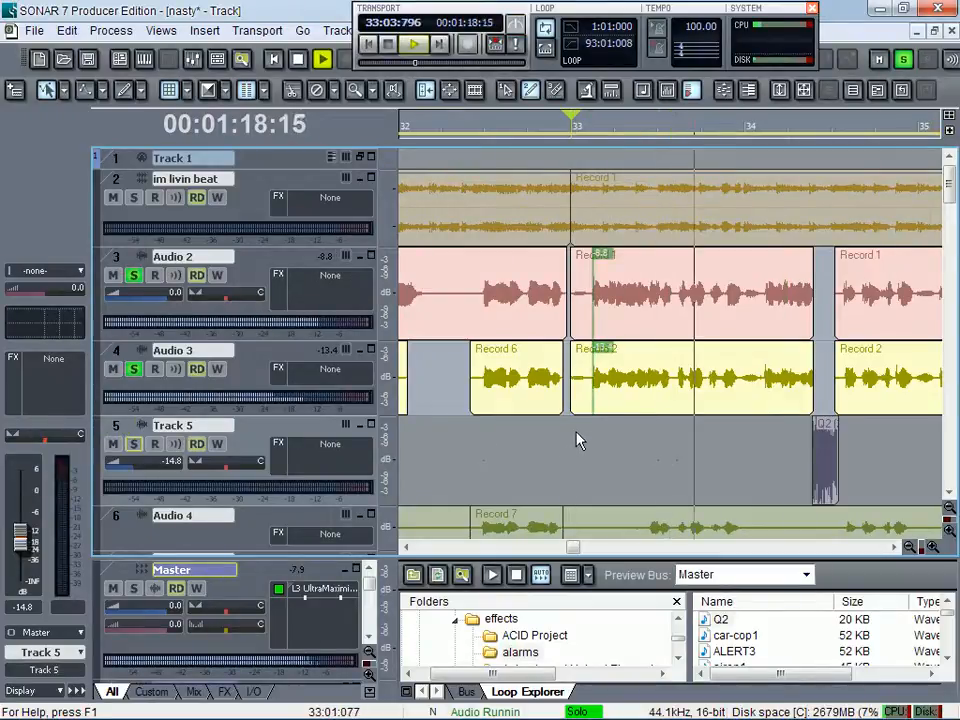